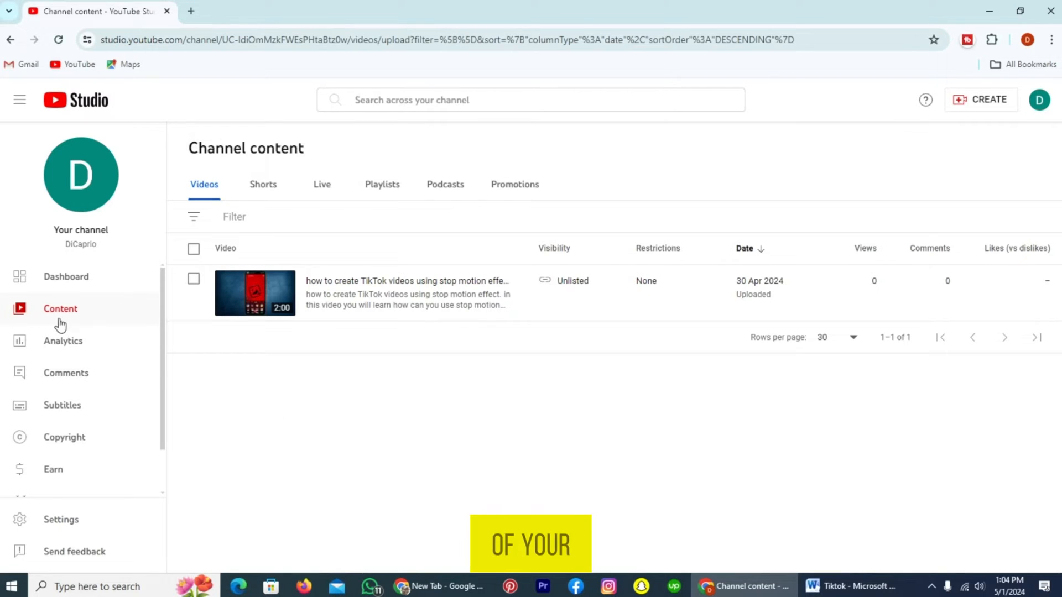
pyautogui.moveTo(101, 287)
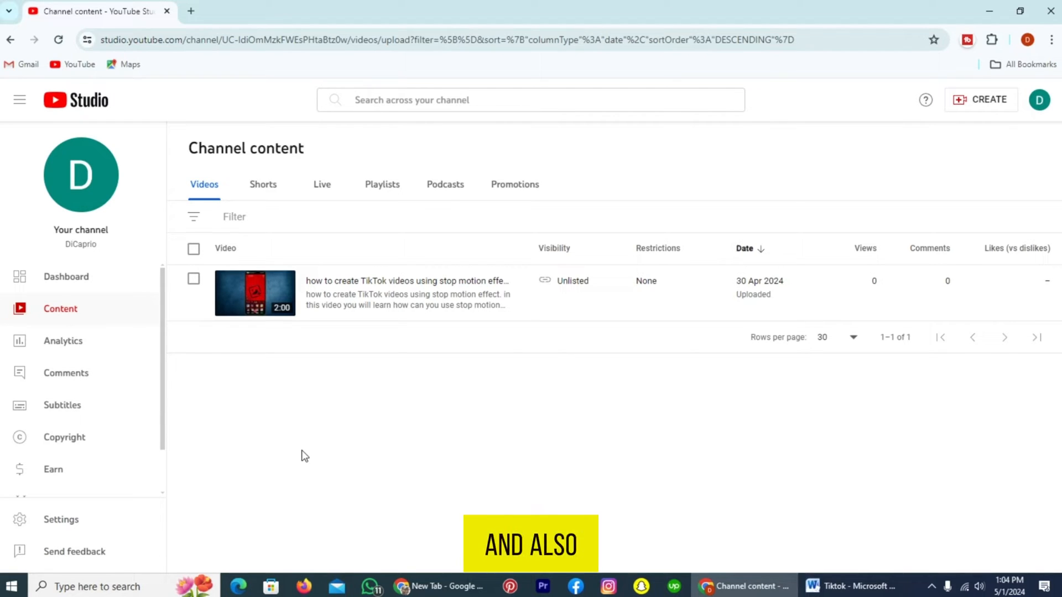
pyautogui.moveTo(353, 370)
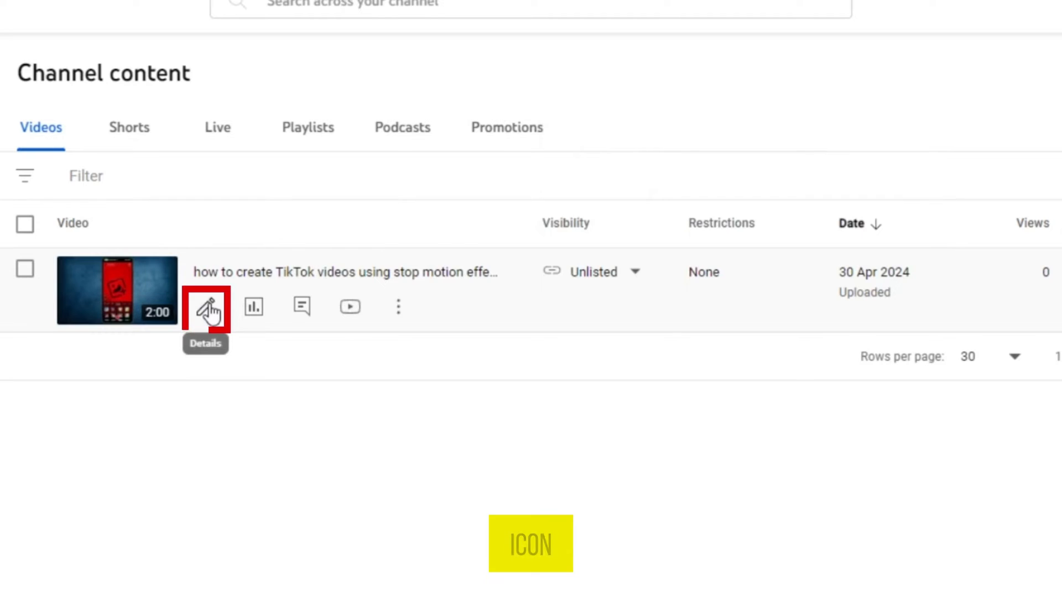
# Open the stop-motion video's details page and expand its additional settings
pyautogui.click(207, 307)
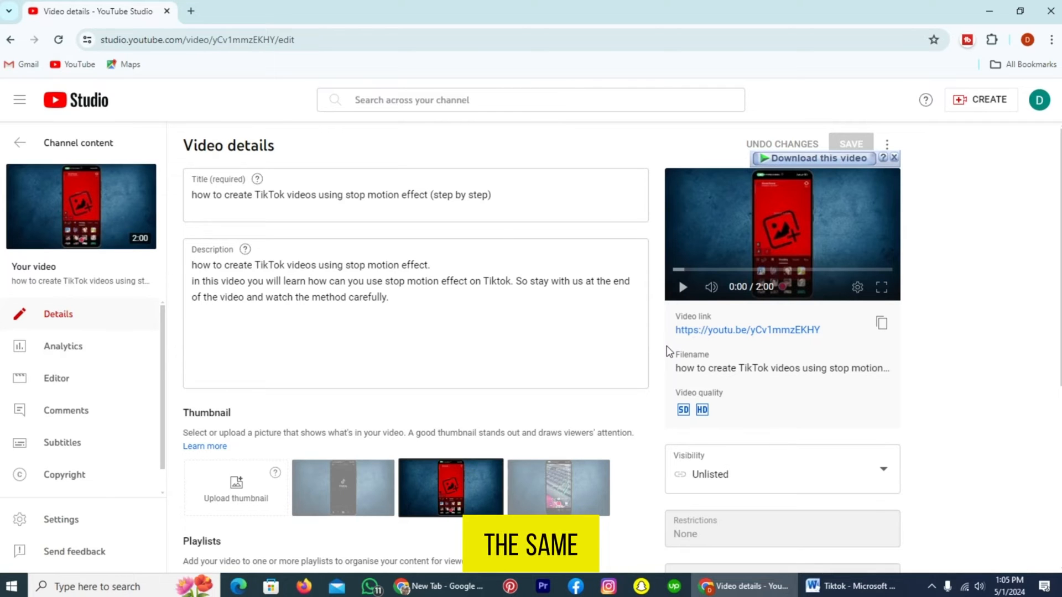
pyautogui.scroll(-3)
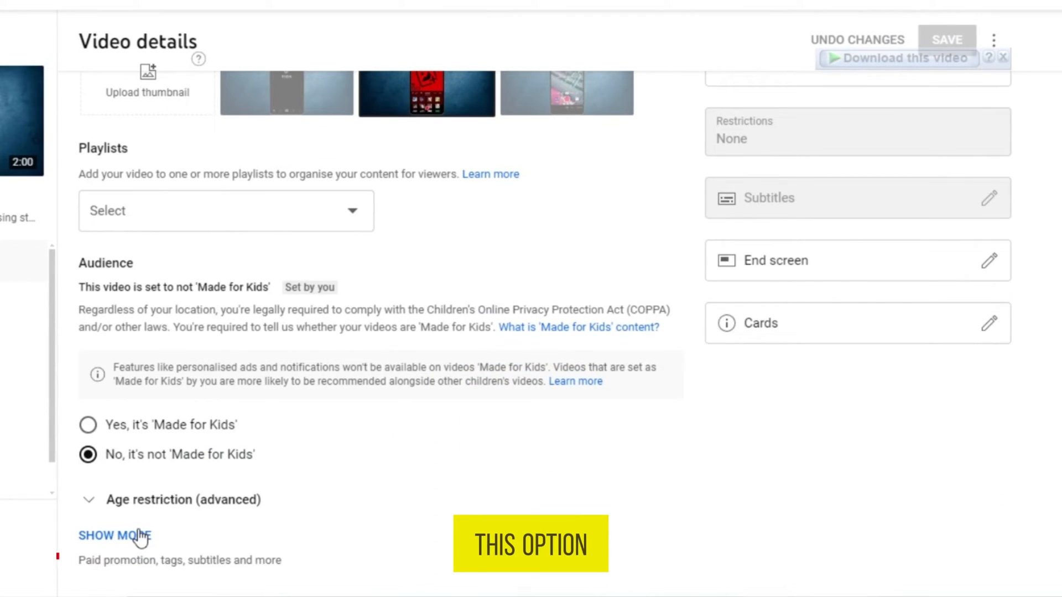
pyautogui.click(115, 535)
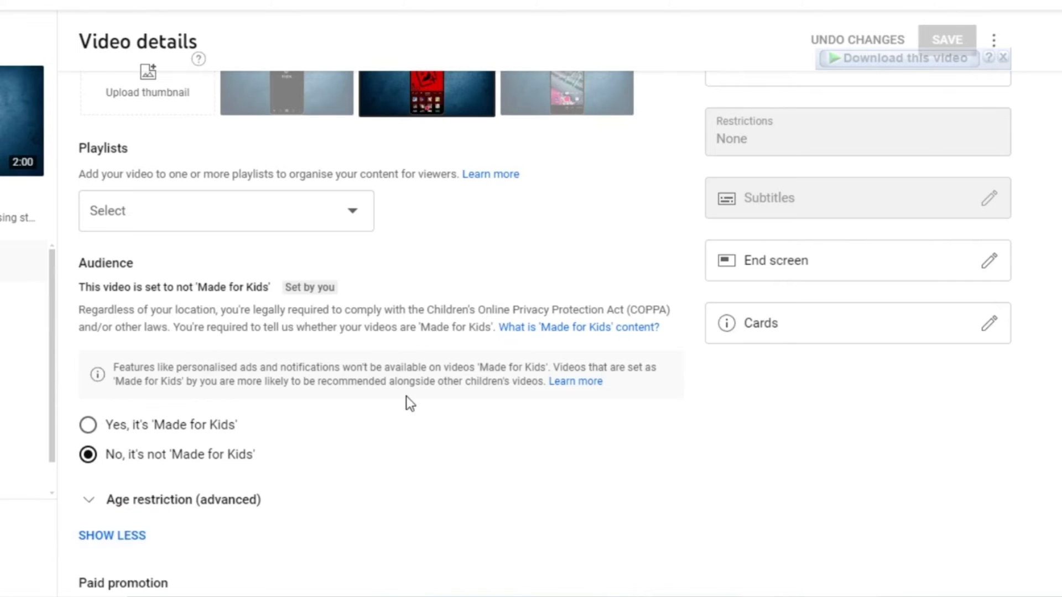
# Choose the video language under Language and captions certification
pyautogui.scroll(-3)
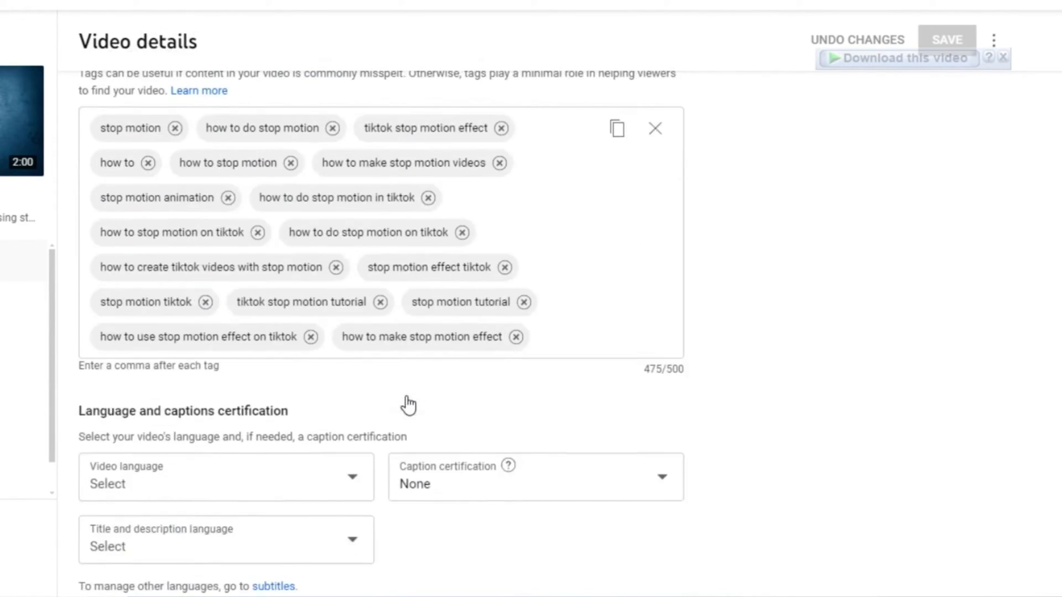
pyautogui.scroll(-3)
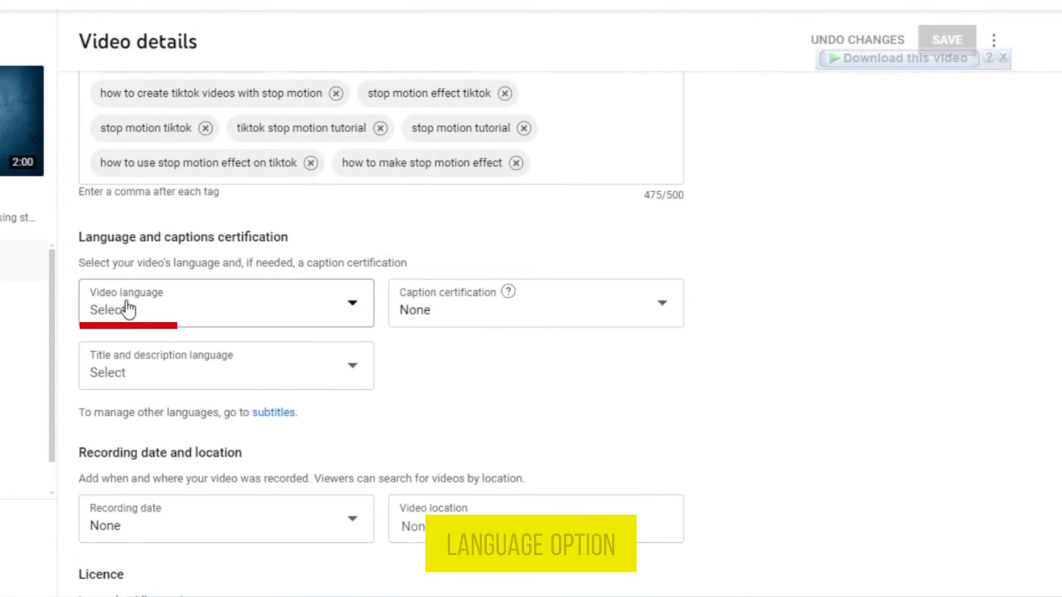
pyautogui.click(225, 302)
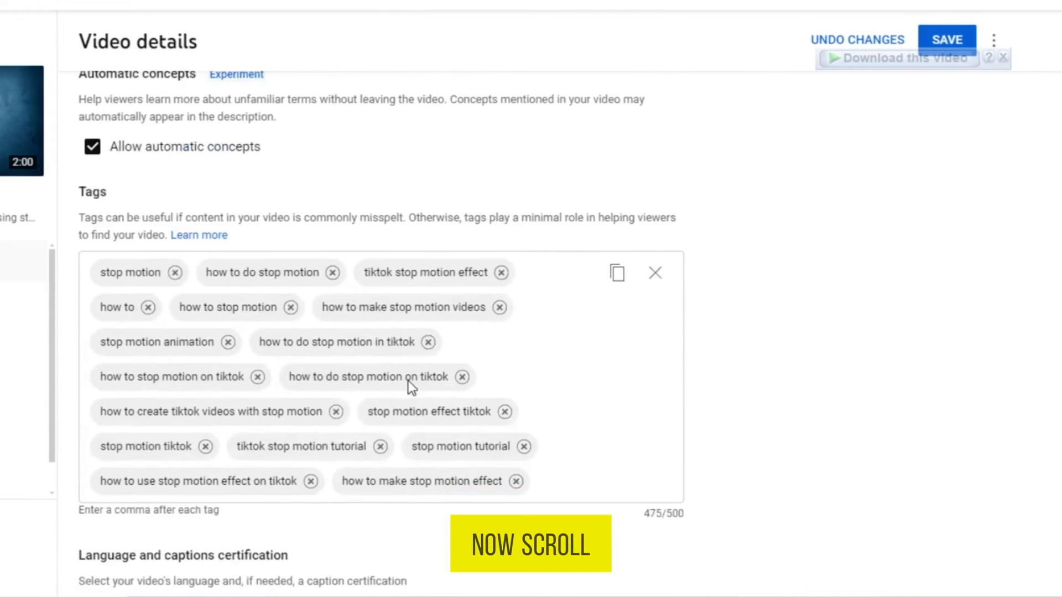
# Scroll the details page to bring the Subtitles option into view
pyautogui.scroll(-3)
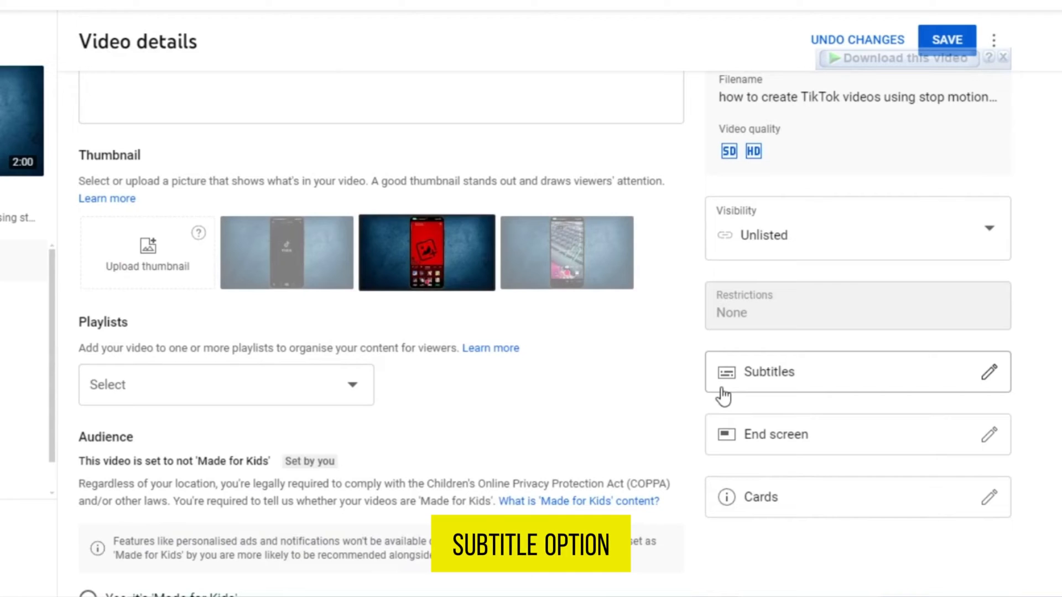
pyautogui.moveTo(994, 373)
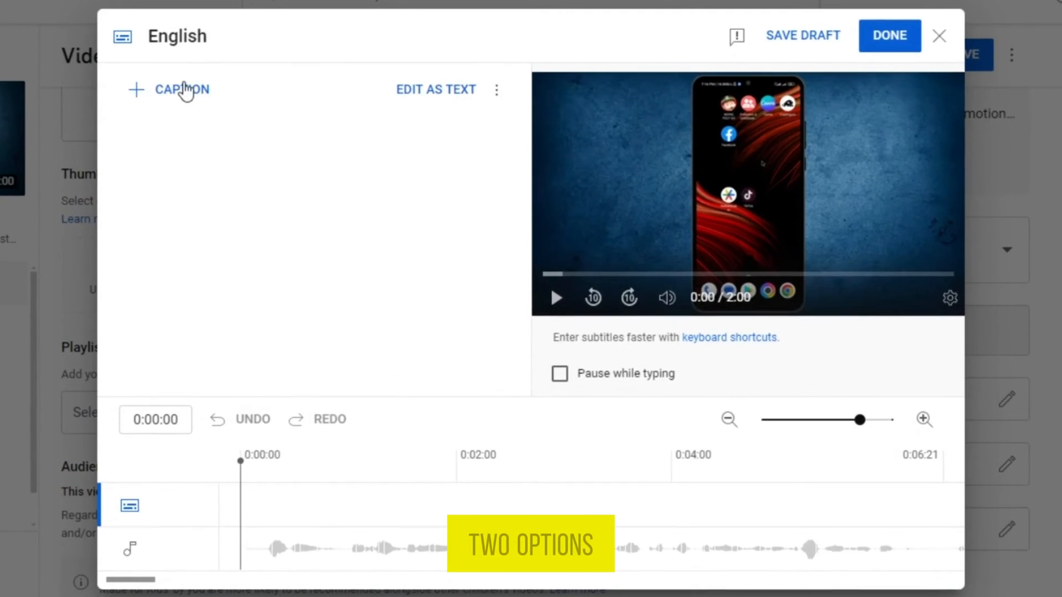
pyautogui.moveTo(455, 102)
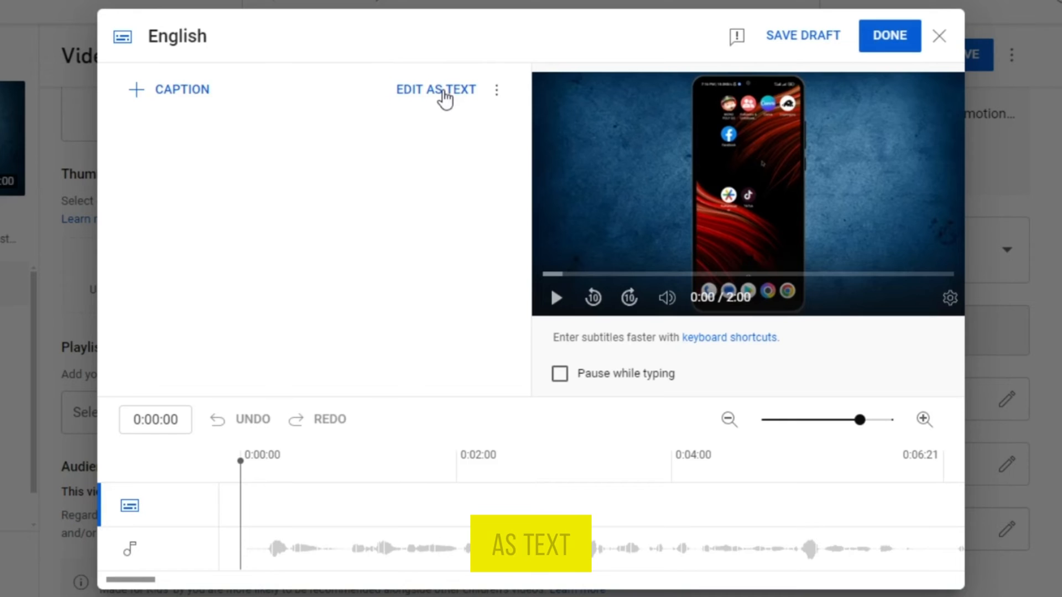
# Enter the full transcript as English subtitles via Edit as text and publish
pyautogui.click(436, 89)
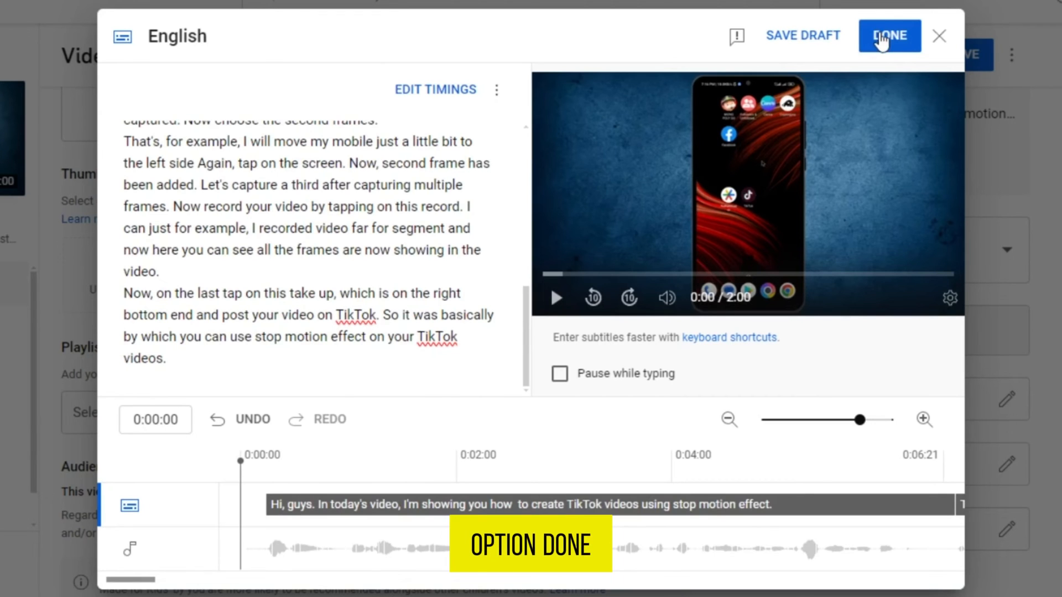
pyautogui.click(889, 35)
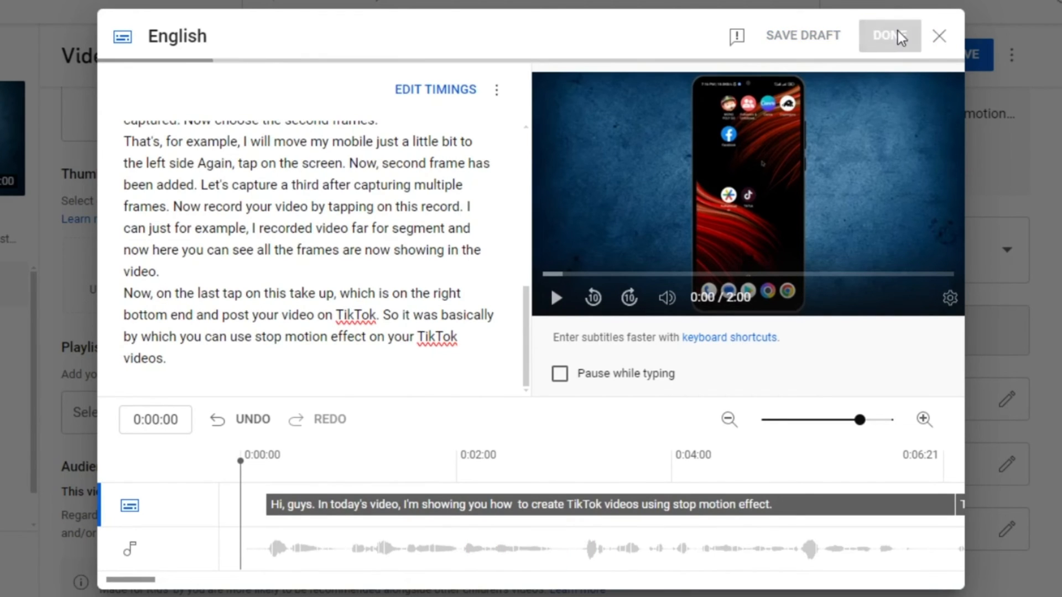
# Reopen the English subtitles to check the timed captions, then close the editor
pyautogui.click(888, 35)
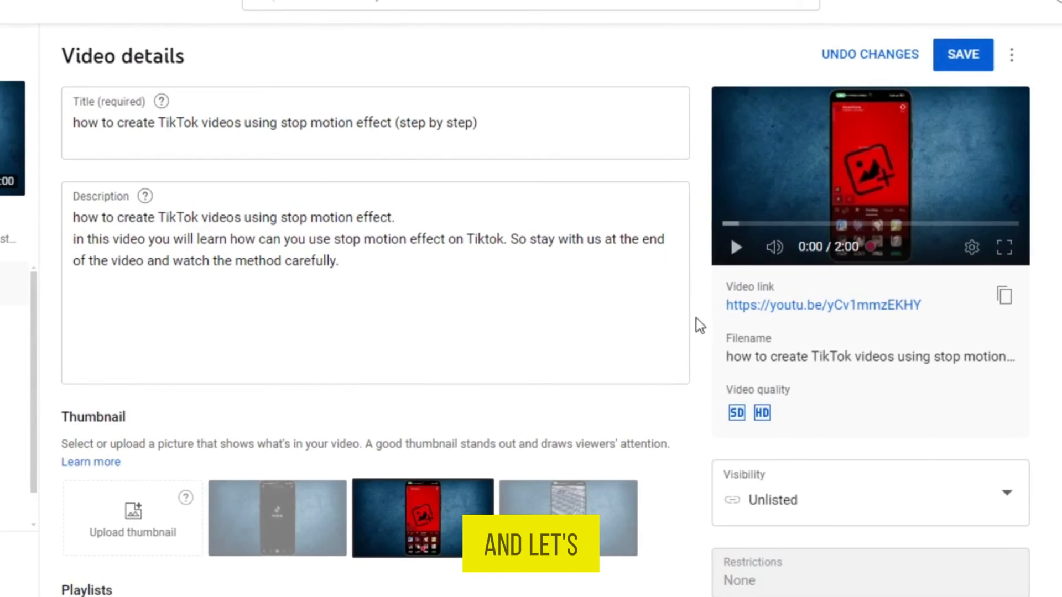
pyautogui.scroll(-3)
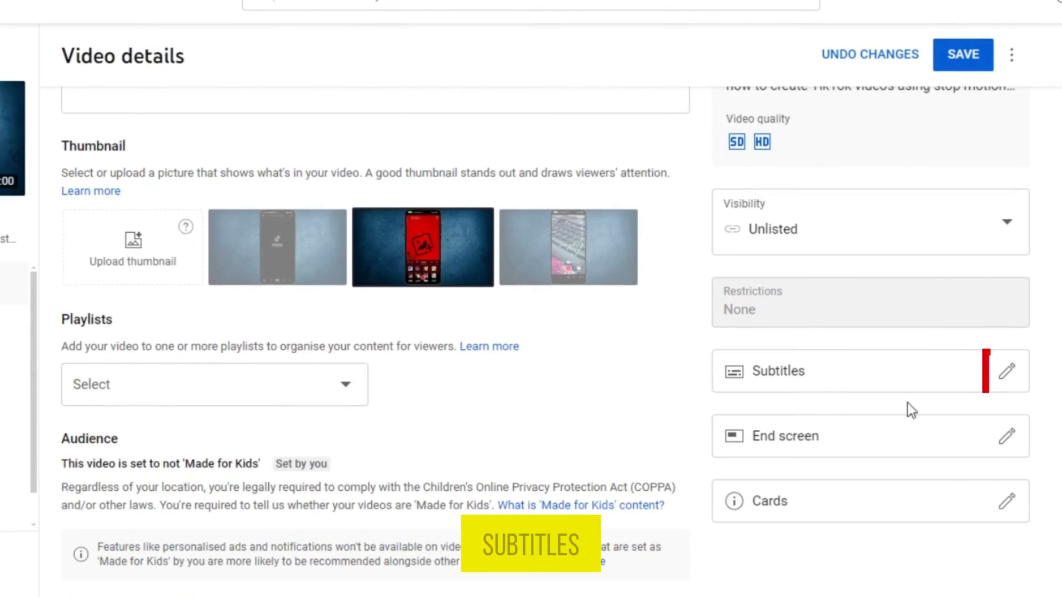
pyautogui.click(1006, 371)
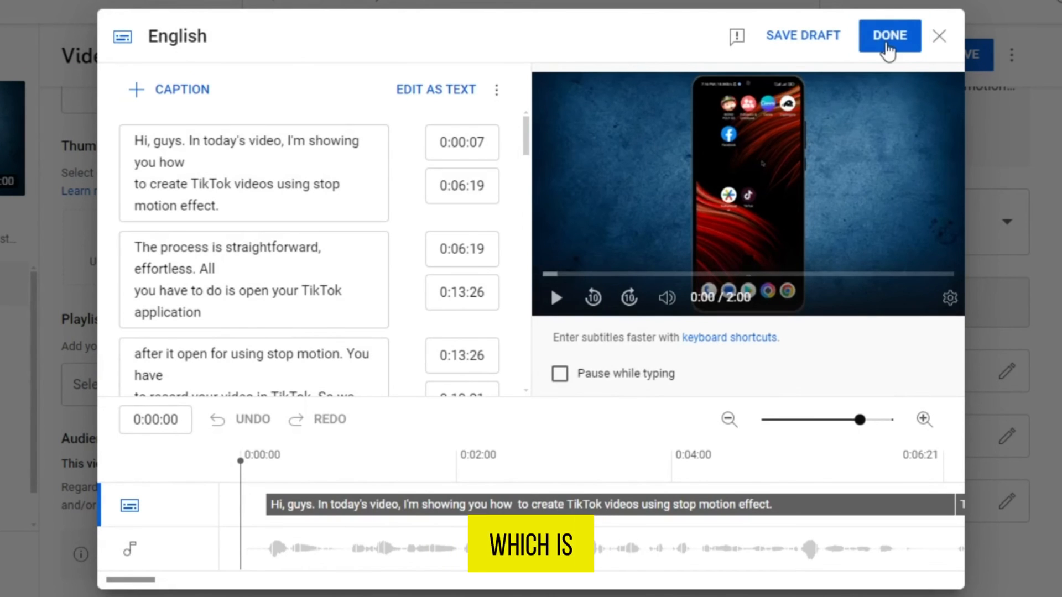
pyautogui.click(889, 36)
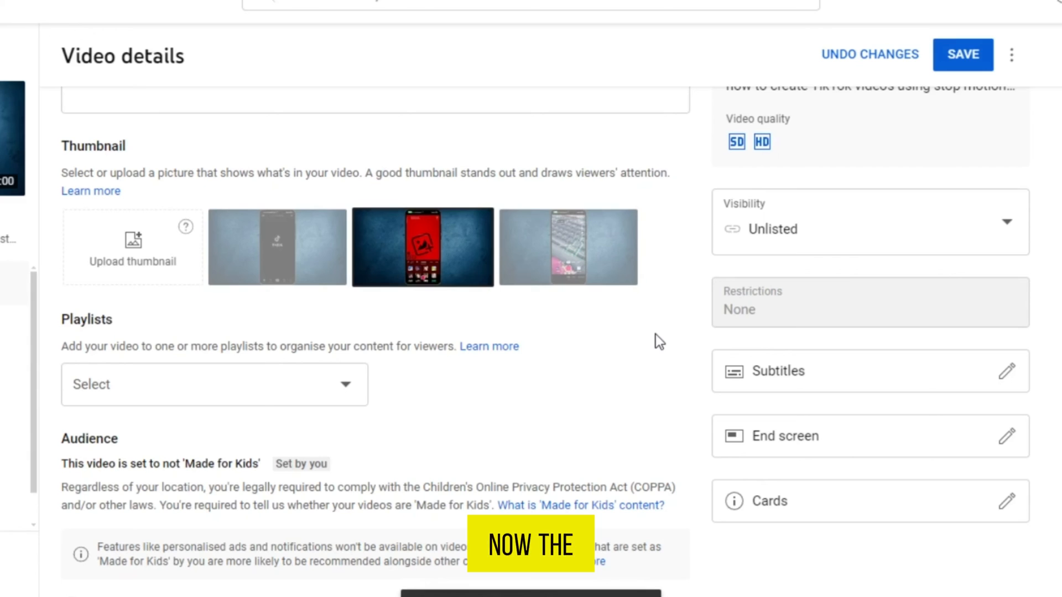